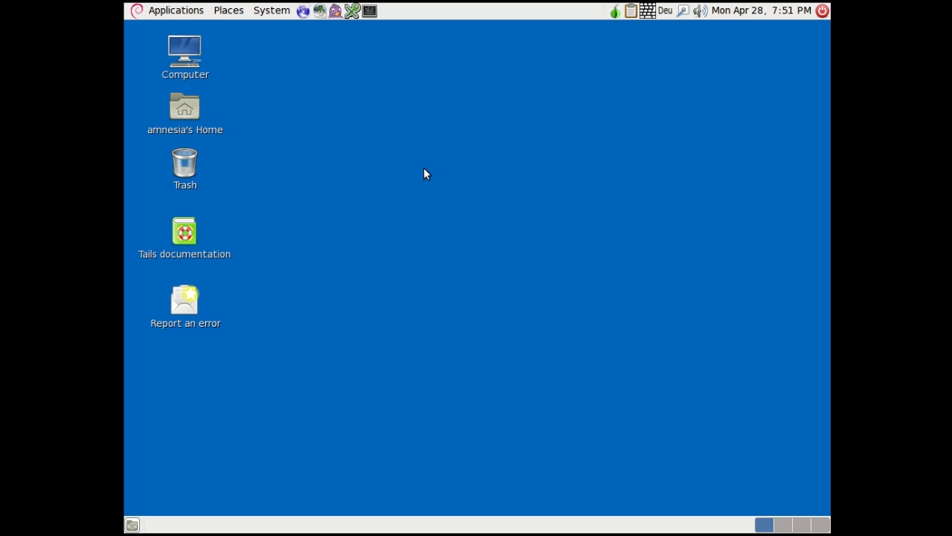
{"action": "mouse_move", "coordinate": [455, 171]}
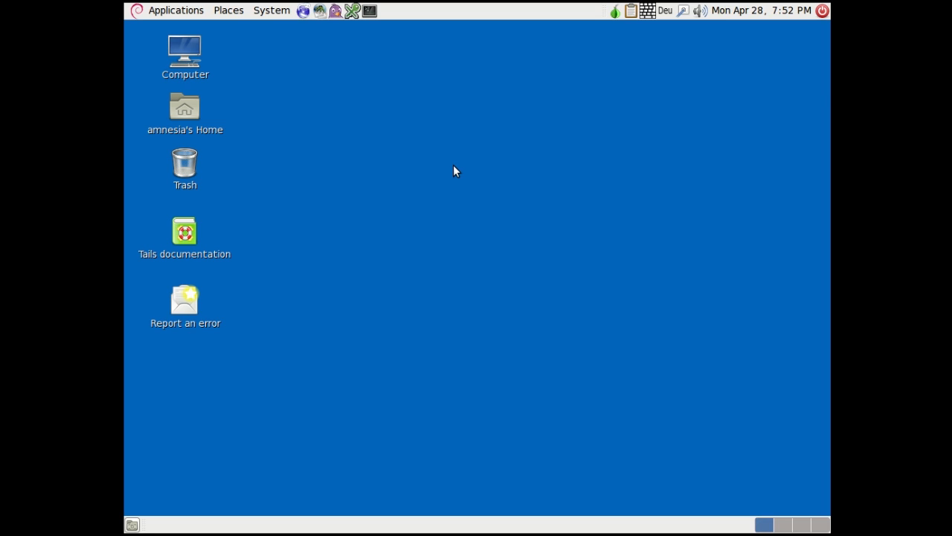
{"action": "mouse_move", "coordinate": [271, 110]}
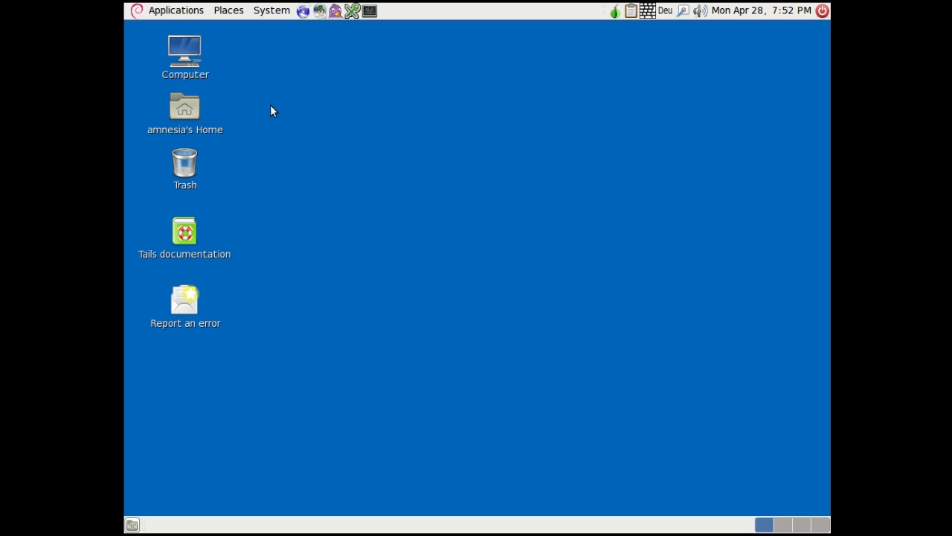
{"action": "mouse_move", "coordinate": [199, 26]}
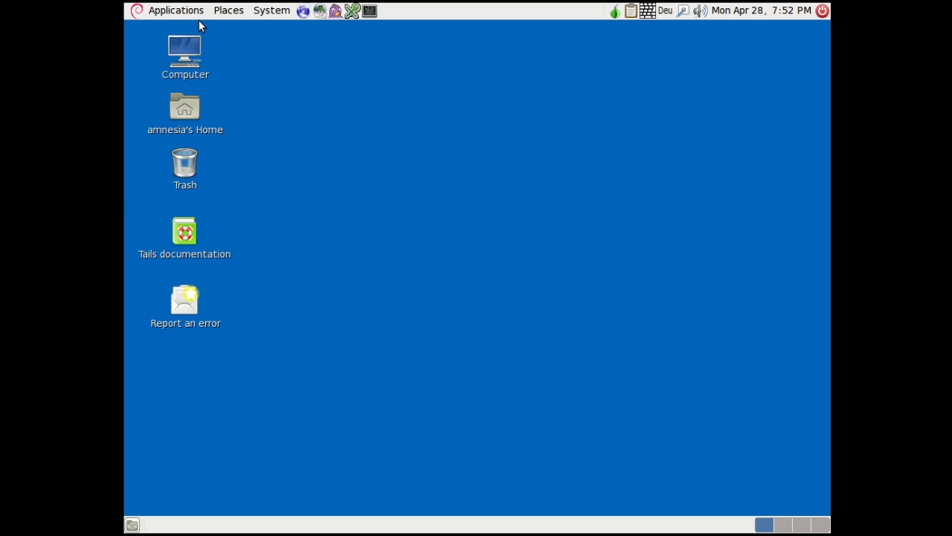
Browse the System menu and Applications categories (Internet, Office, Accessories), then launch Iceweasel from the panel
{"action": "left_click", "coordinate": [271, 9]}
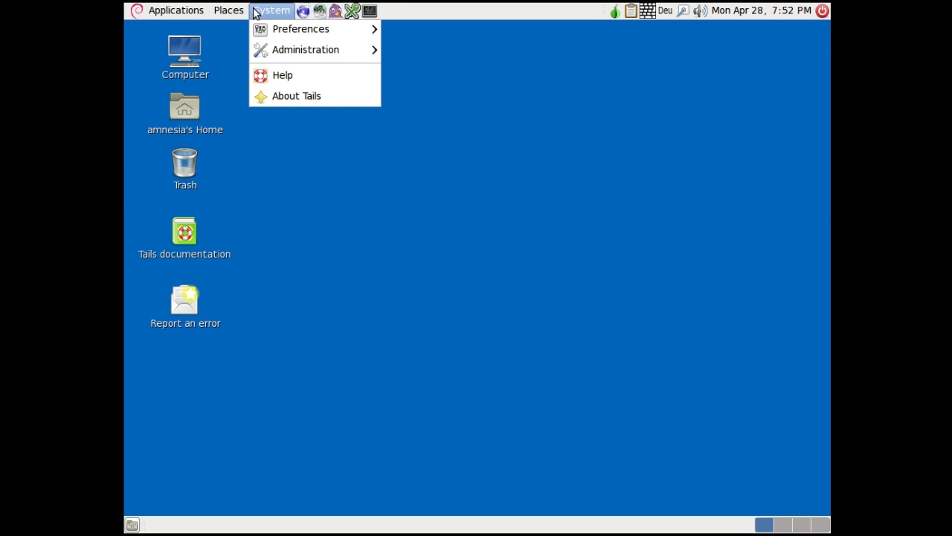
{"action": "left_click", "coordinate": [414, 16]}
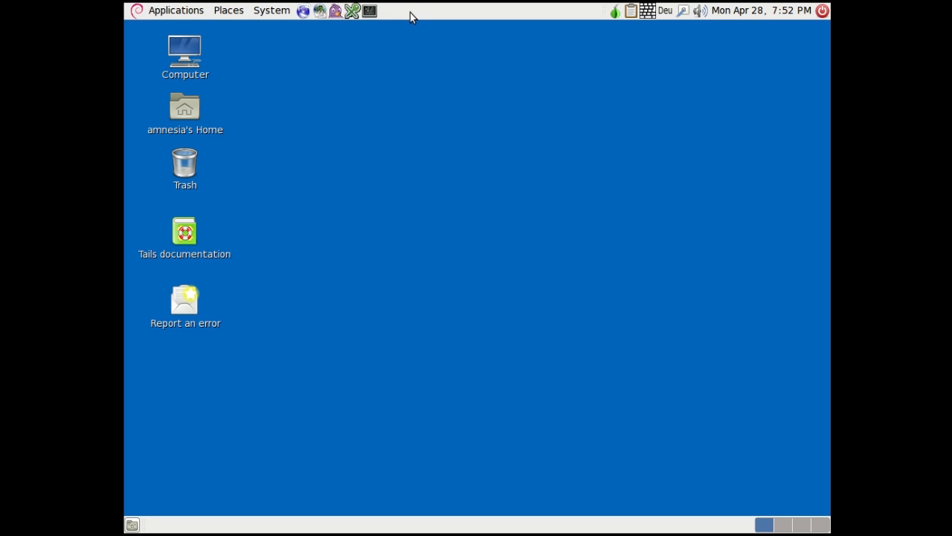
{"action": "left_click", "coordinate": [175, 9]}
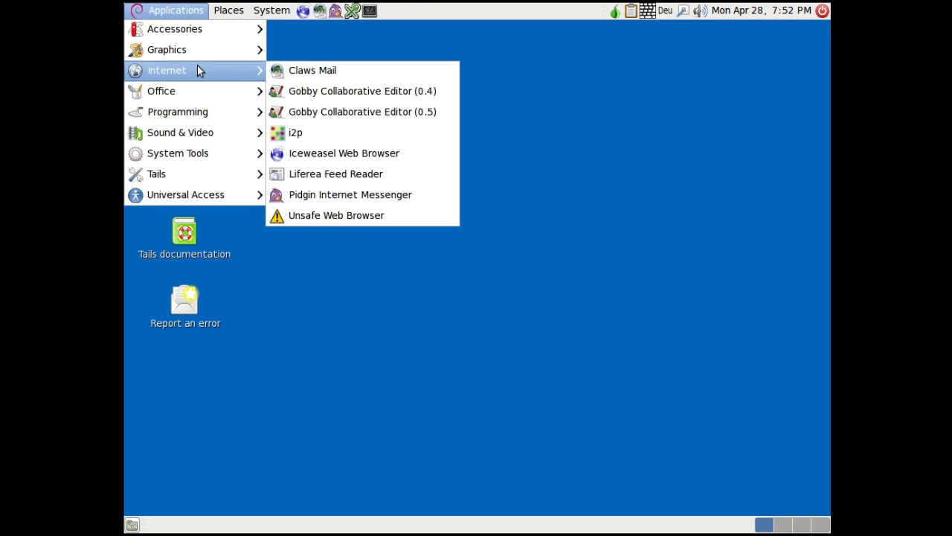
{"action": "mouse_move", "coordinate": [350, 194]}
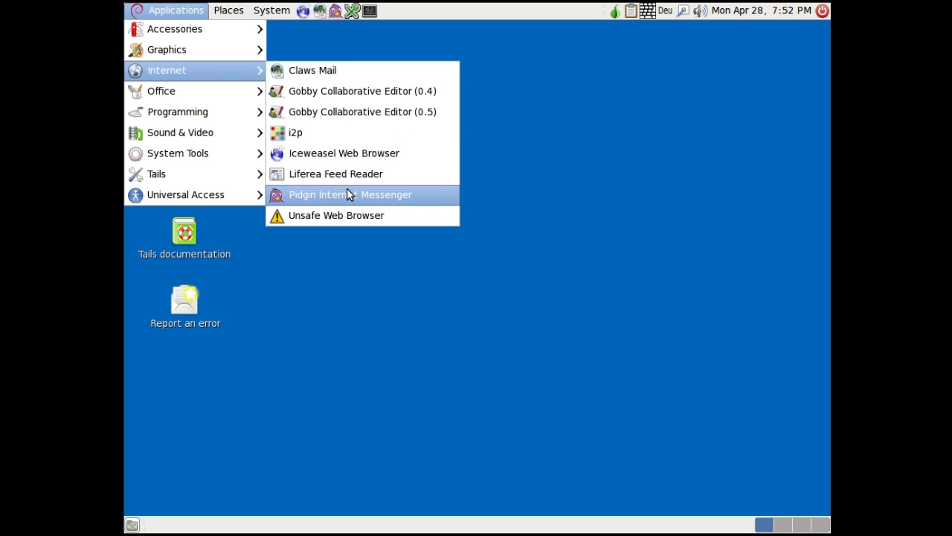
{"action": "mouse_move", "coordinate": [235, 70]}
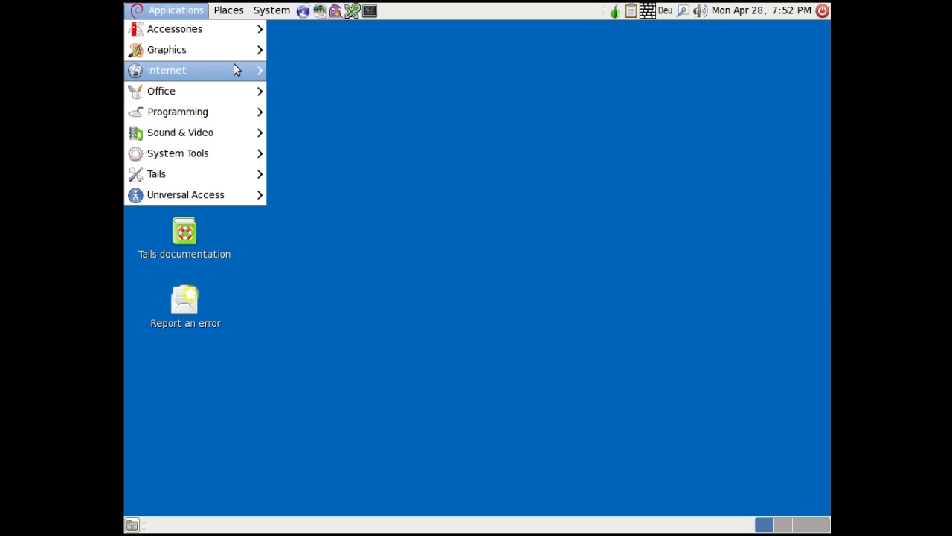
{"action": "mouse_move", "coordinate": [160, 91]}
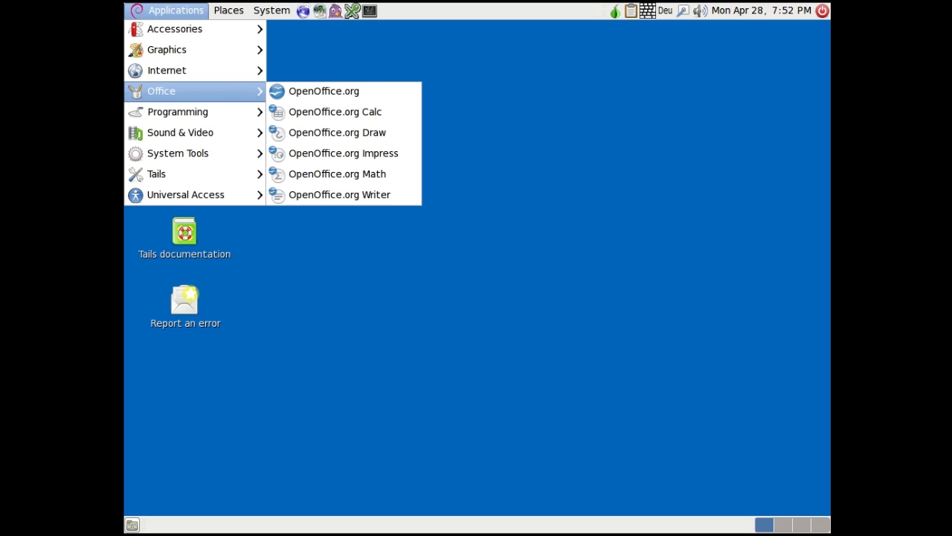
{"action": "mouse_move", "coordinate": [217, 99]}
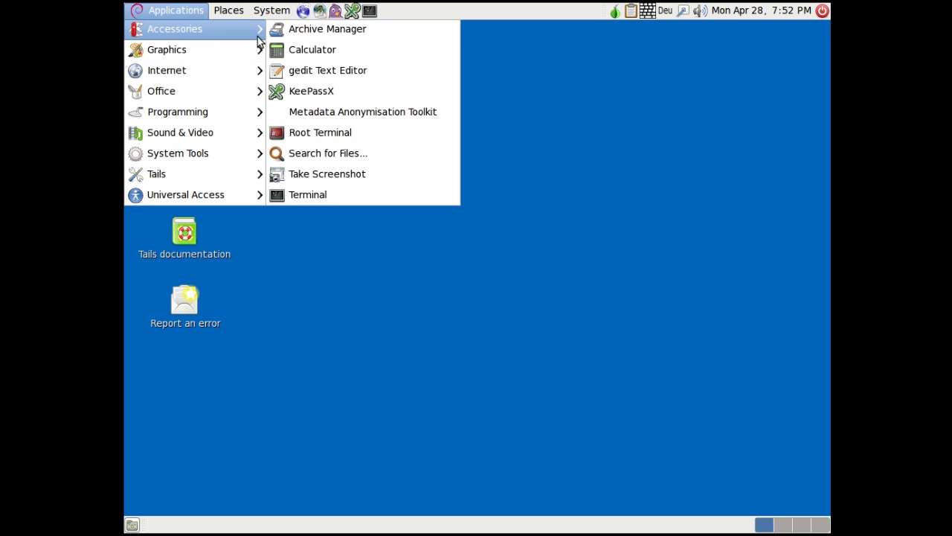
{"action": "left_click", "coordinate": [271, 9]}
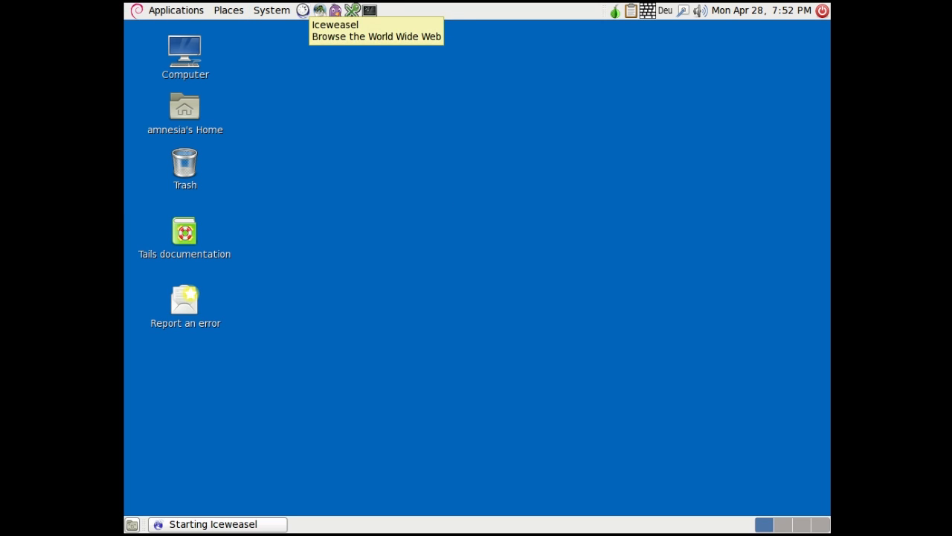
{"action": "mouse_move", "coordinate": [306, 26]}
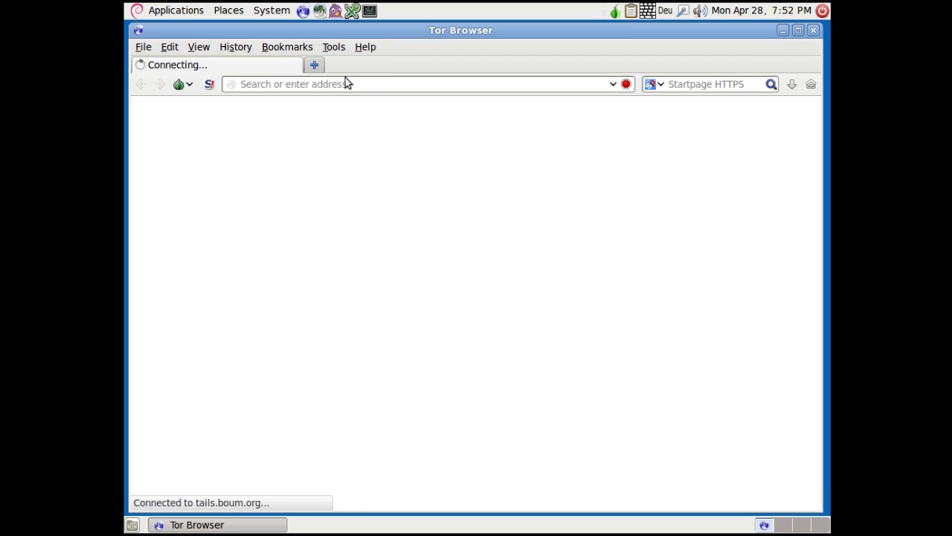
Load show-my-ip.com in Tor Browser so it reports the exit IP 109.163.234.7
{"action": "type", "text": "show-my-ip.com"}
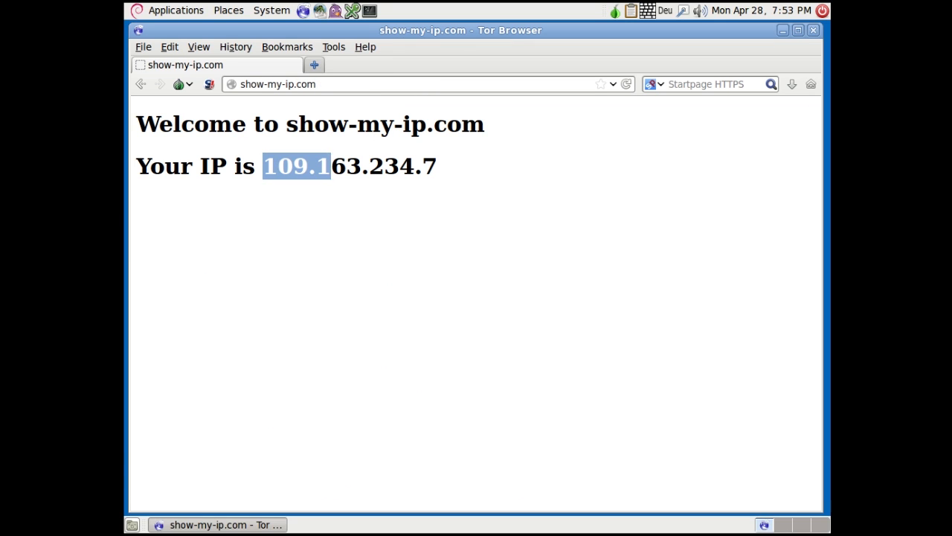
{"action": "left_click", "coordinate": [450, 165]}
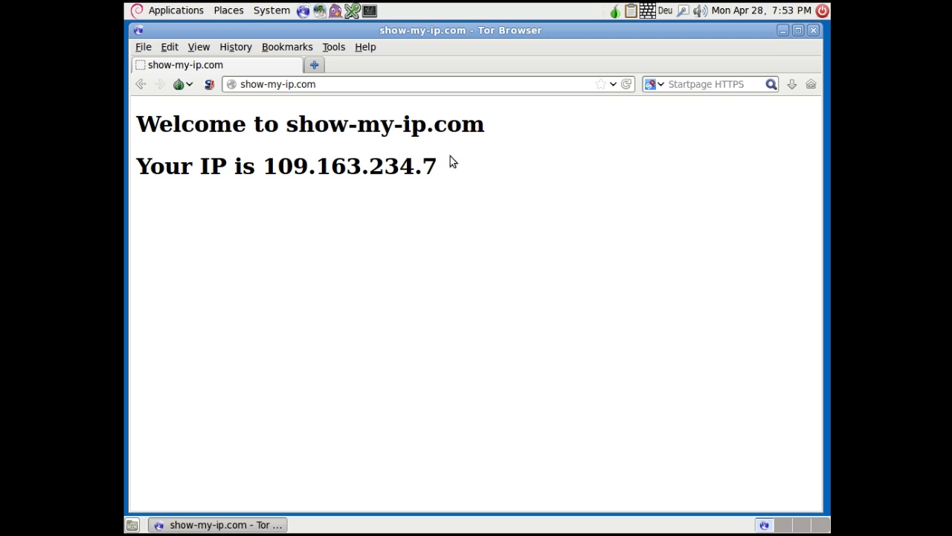
{"action": "mouse_move", "coordinate": [443, 167]}
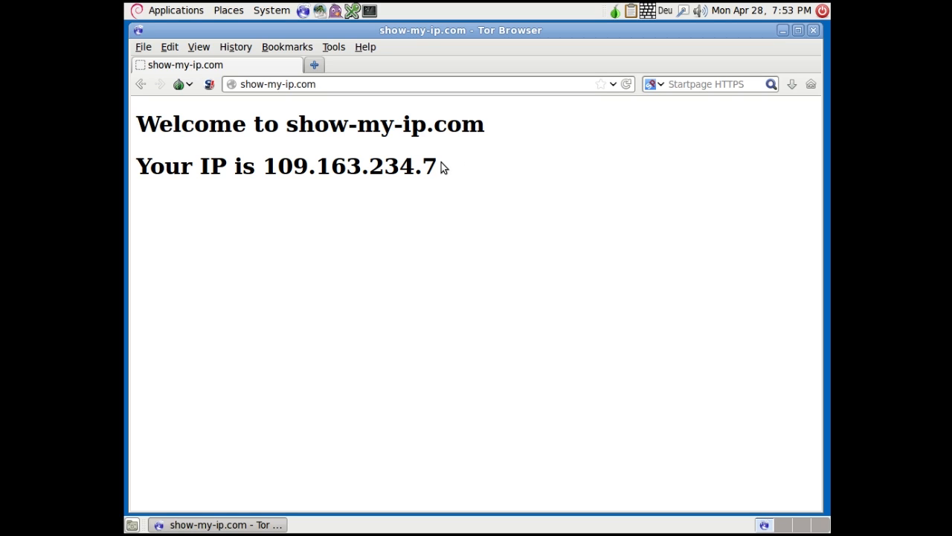
{"action": "mouse_move", "coordinate": [309, 165]}
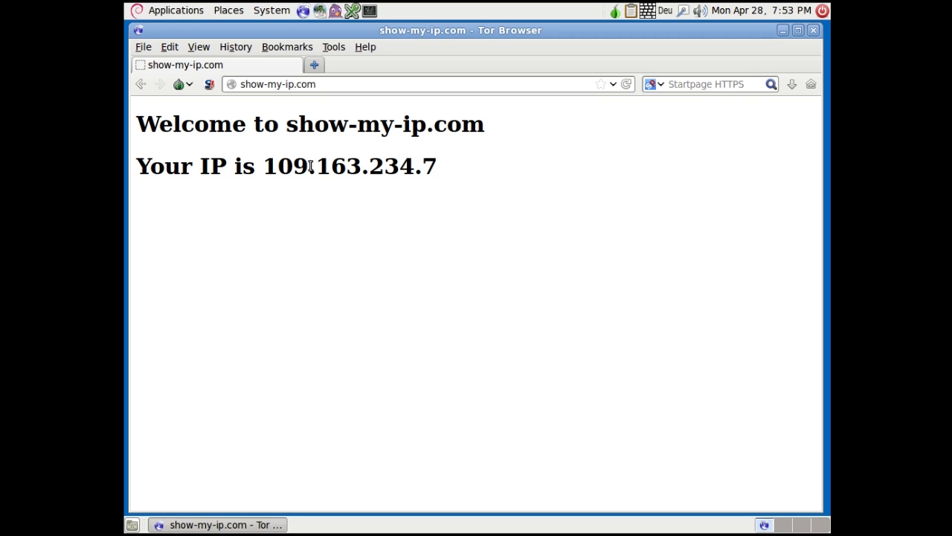
{"action": "left_click", "coordinate": [192, 83]}
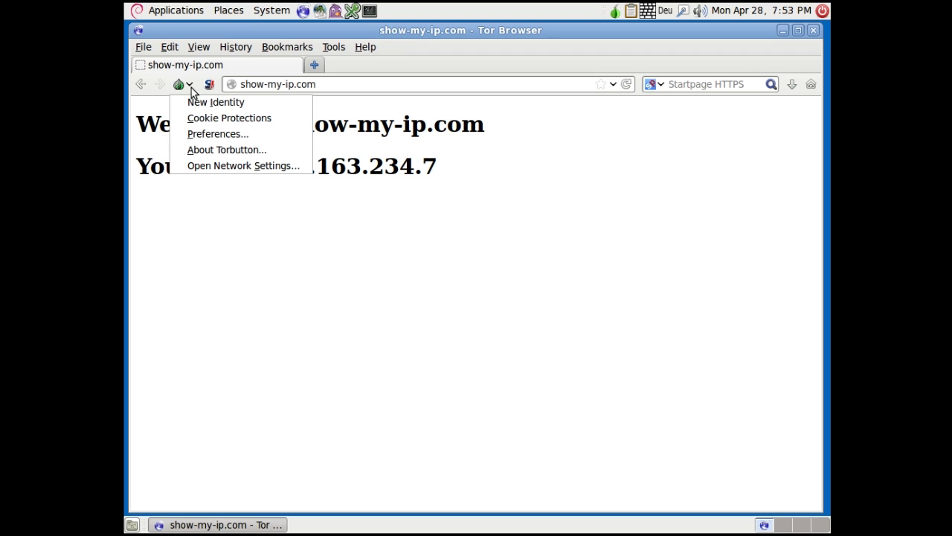
{"action": "mouse_move", "coordinate": [216, 101]}
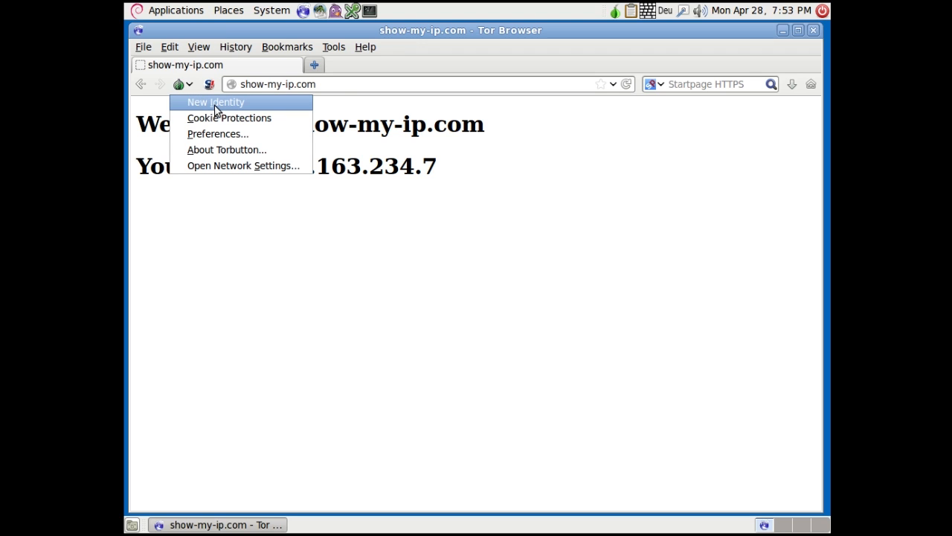
{"action": "left_click", "coordinate": [215, 101]}
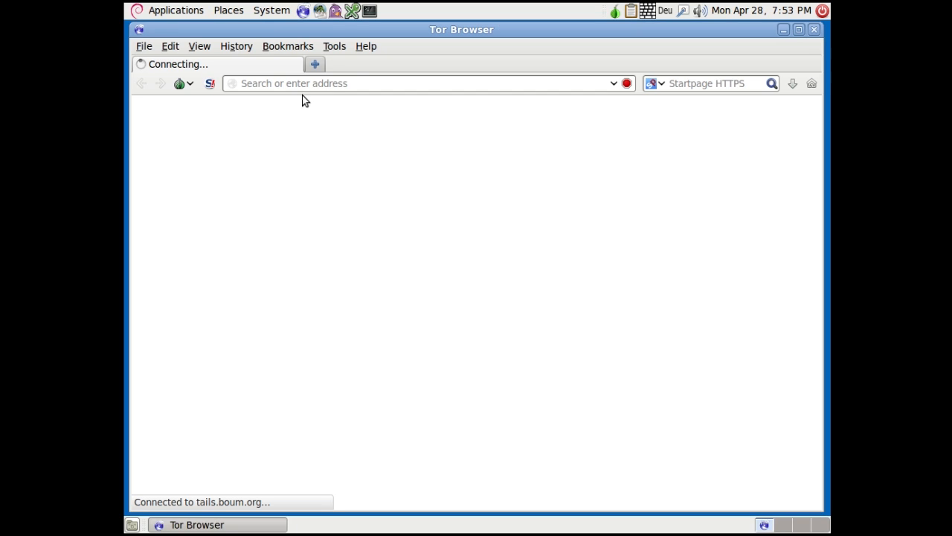
{"action": "mouse_move", "coordinate": [330, 83]}
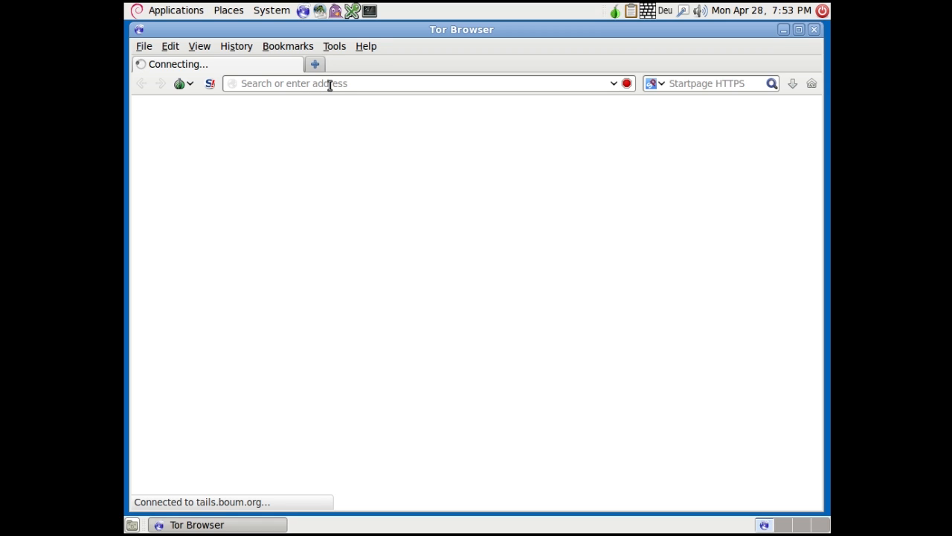
{"action": "type", "text": "sho"}
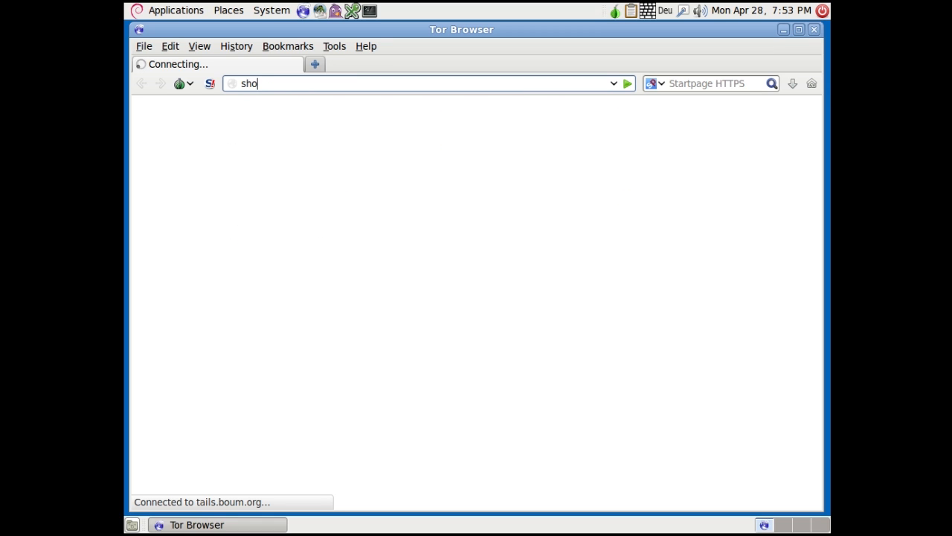
{"action": "type", "text": "w-my-ip.com"}
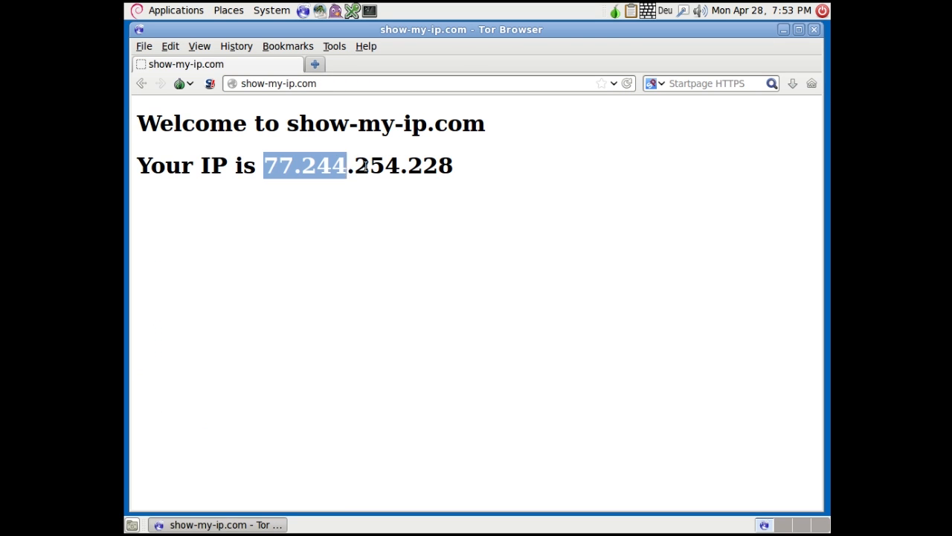
{"action": "left_click", "coordinate": [260, 165]}
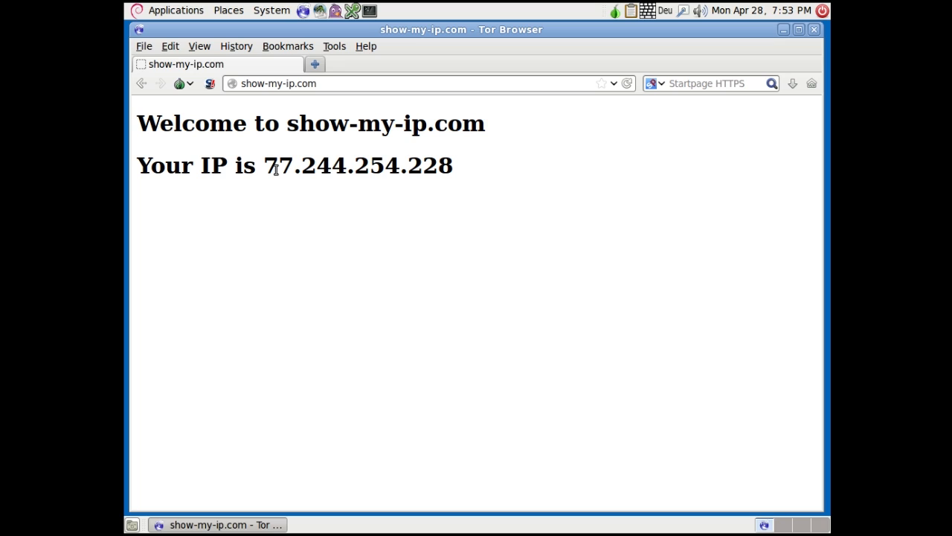
{"action": "mouse_move", "coordinate": [314, 146]}
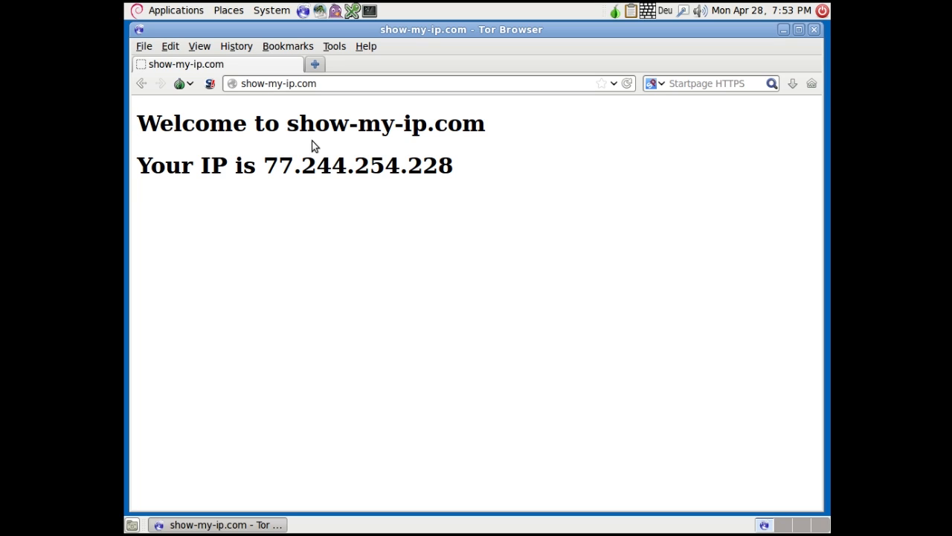
{"action": "mouse_move", "coordinate": [334, 162]}
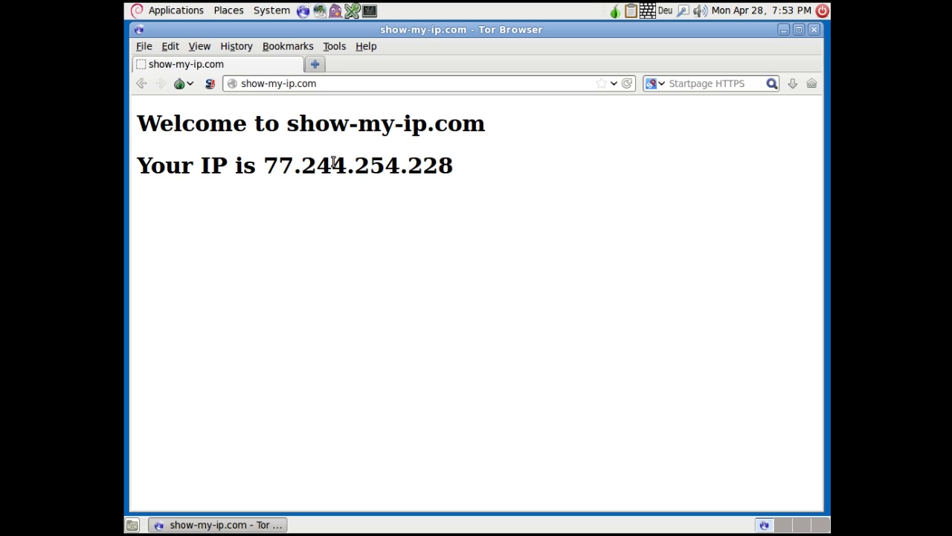
{"action": "mouse_move", "coordinate": [331, 55]}
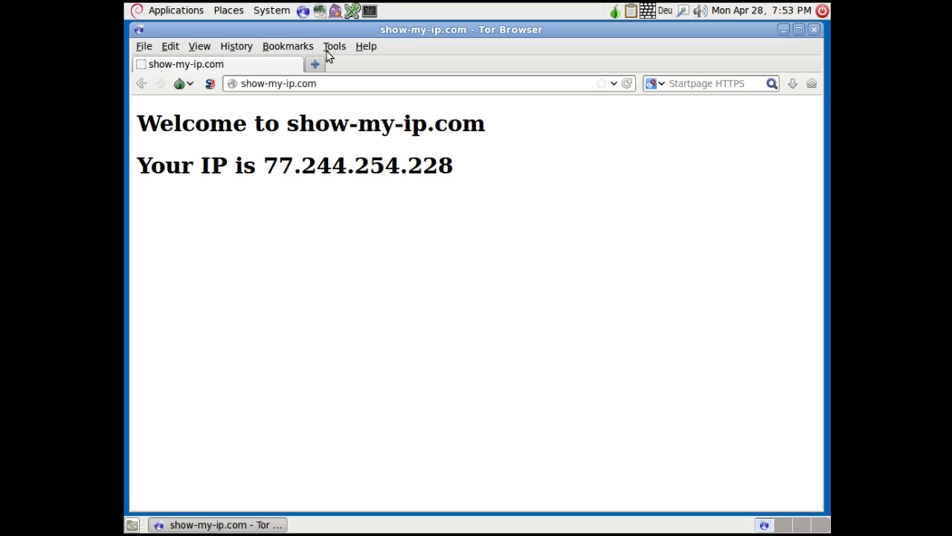
{"action": "mouse_move", "coordinate": [337, 28]}
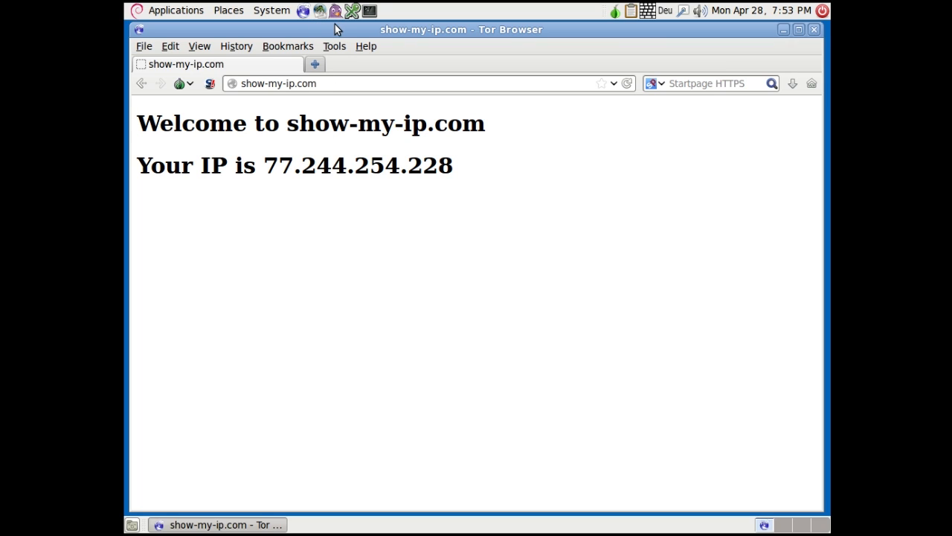
{"action": "mouse_move", "coordinate": [361, 35]}
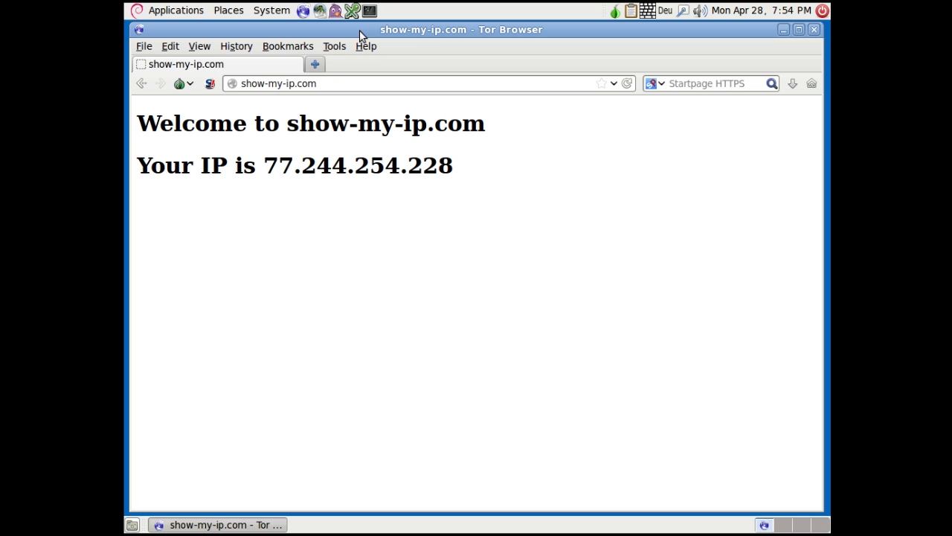
{"action": "mouse_move", "coordinate": [708, 57]}
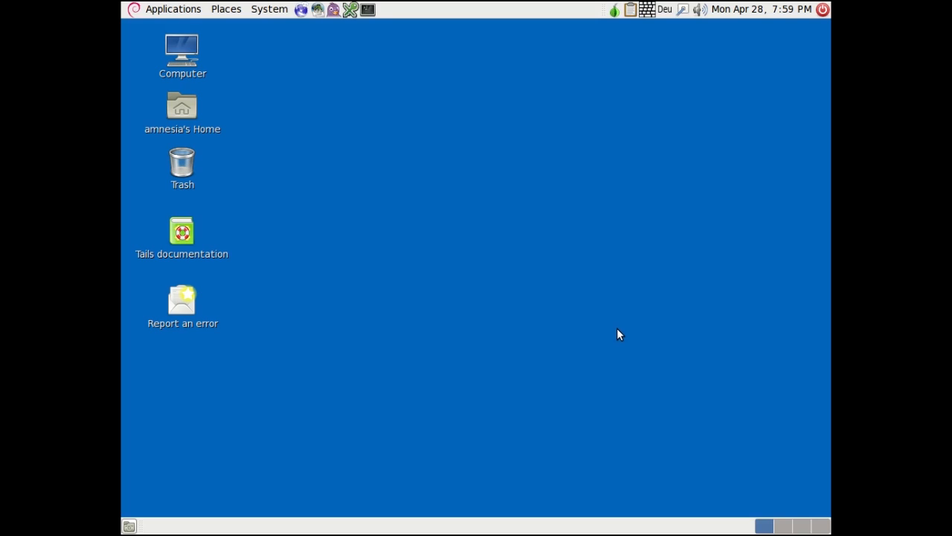
{"action": "mouse_move", "coordinate": [357, 208]}
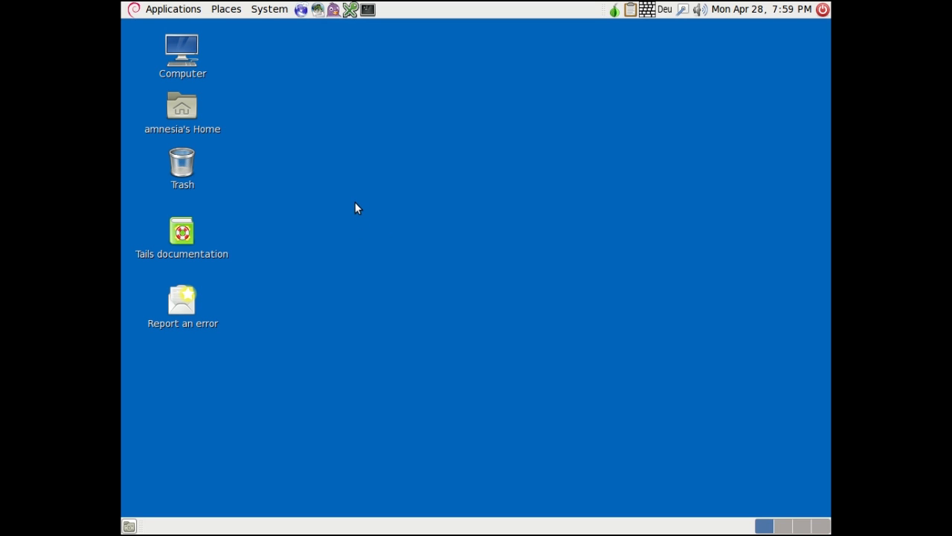
{"action": "mouse_move", "coordinate": [520, 156]}
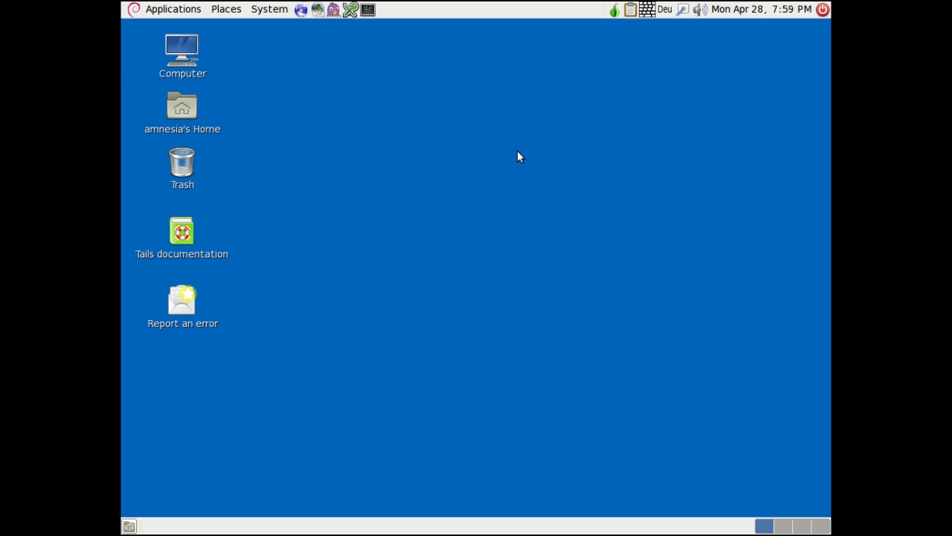
{"action": "mouse_move", "coordinate": [124, 46]}
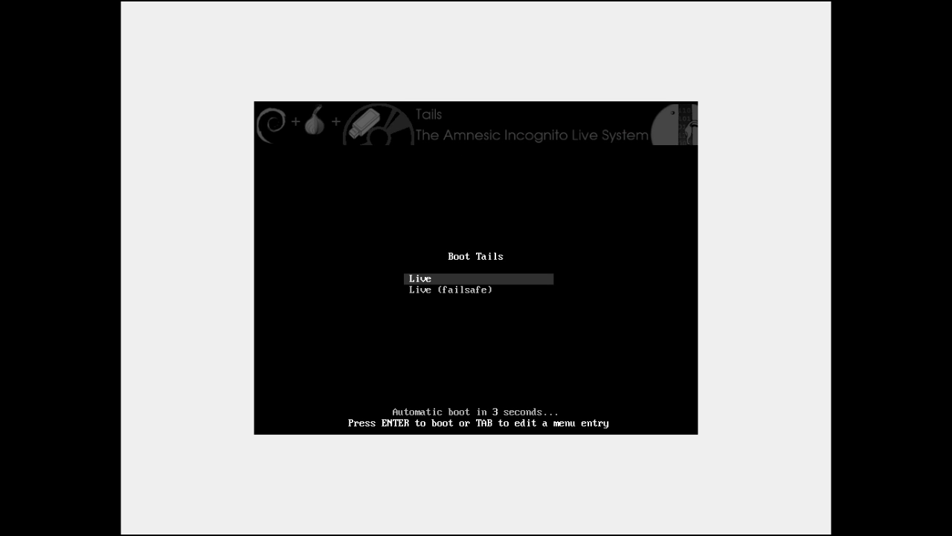
Boot the Live entry from the Boot Tails menu to reach the Tails Greeter welcome screen
{"action": "key", "text": "Return"}
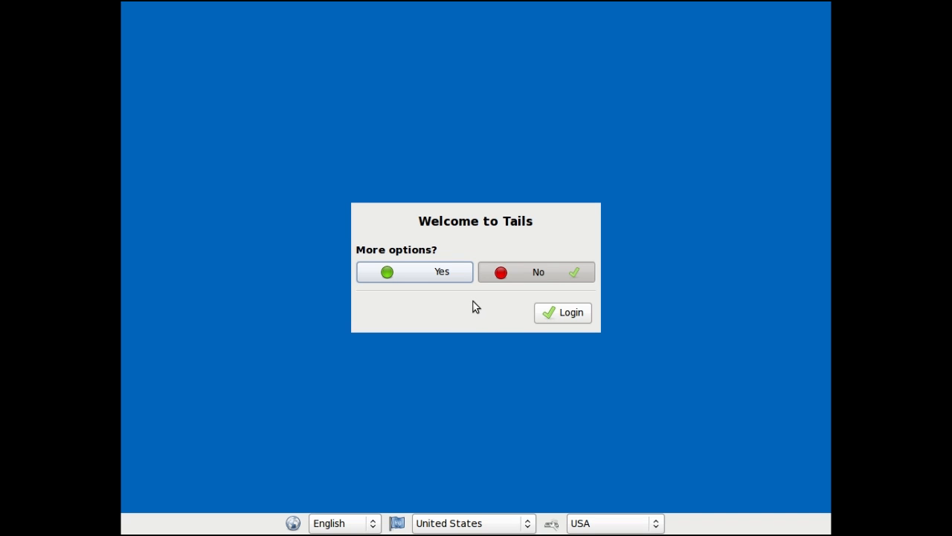
{"action": "mouse_move", "coordinate": [401, 262]}
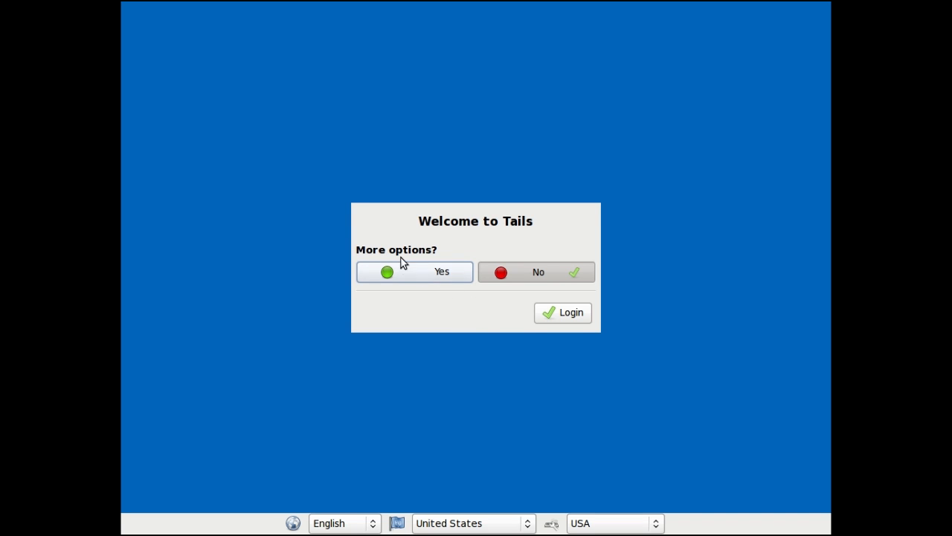
Choose more options, set an administration password, enable Windows XP Camouflage and log in
{"action": "left_click", "coordinate": [414, 271]}
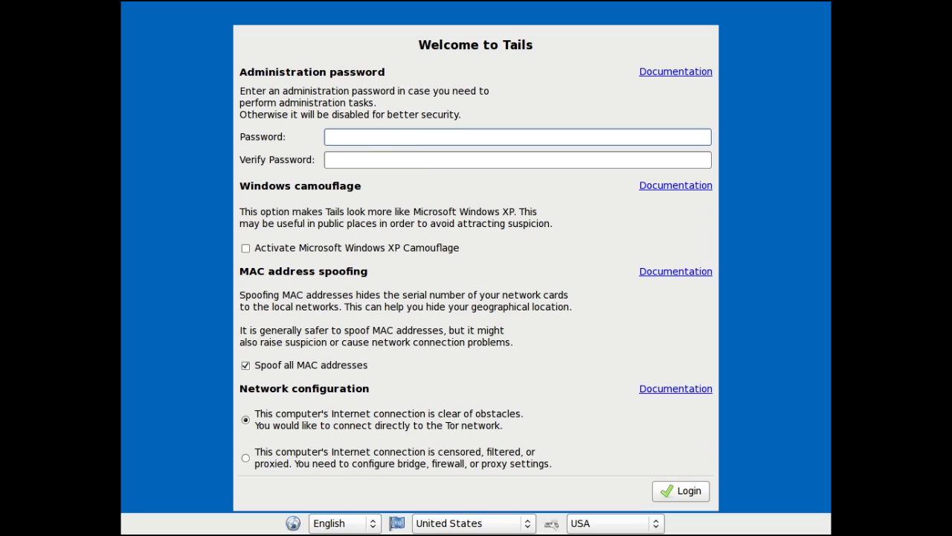
{"action": "left_click", "coordinate": [518, 137]}
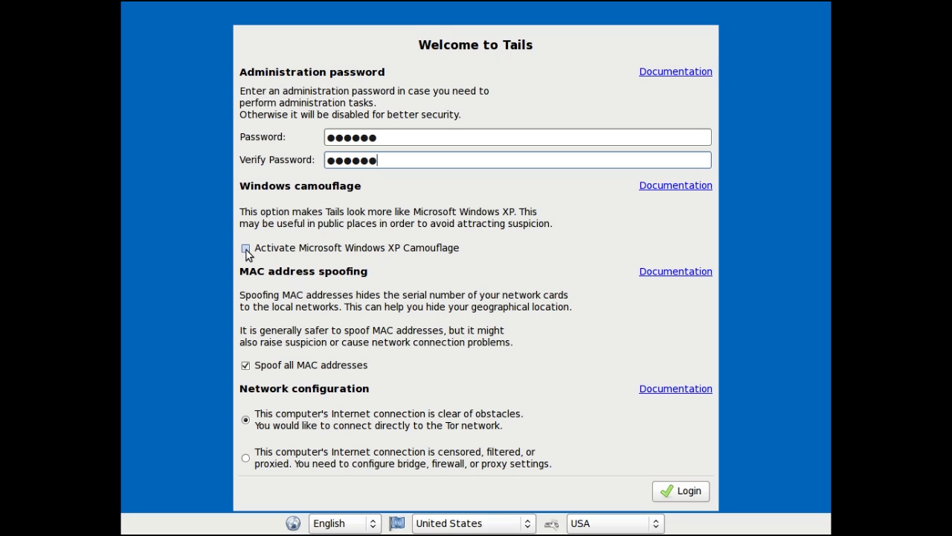
{"action": "left_click", "coordinate": [245, 247]}
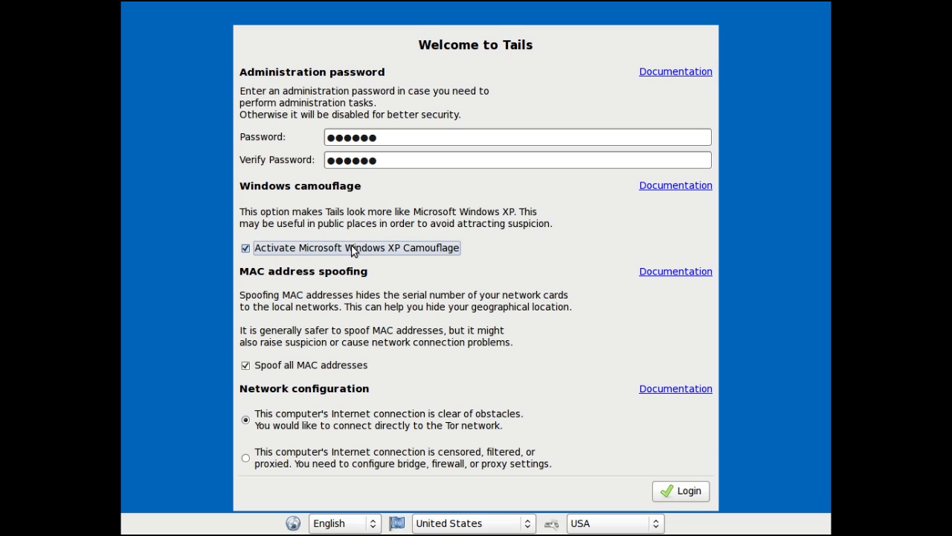
{"action": "mouse_move", "coordinate": [677, 490]}
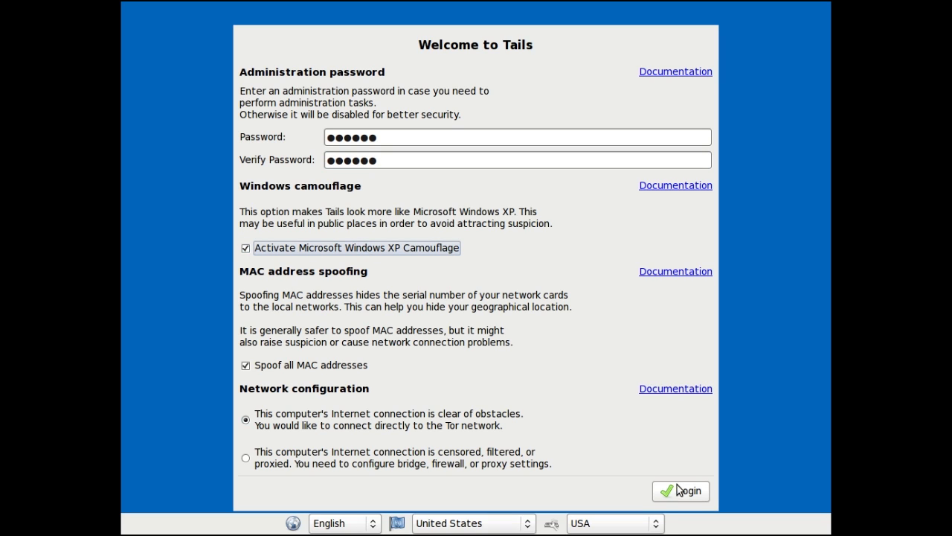
{"action": "left_click", "coordinate": [678, 491]}
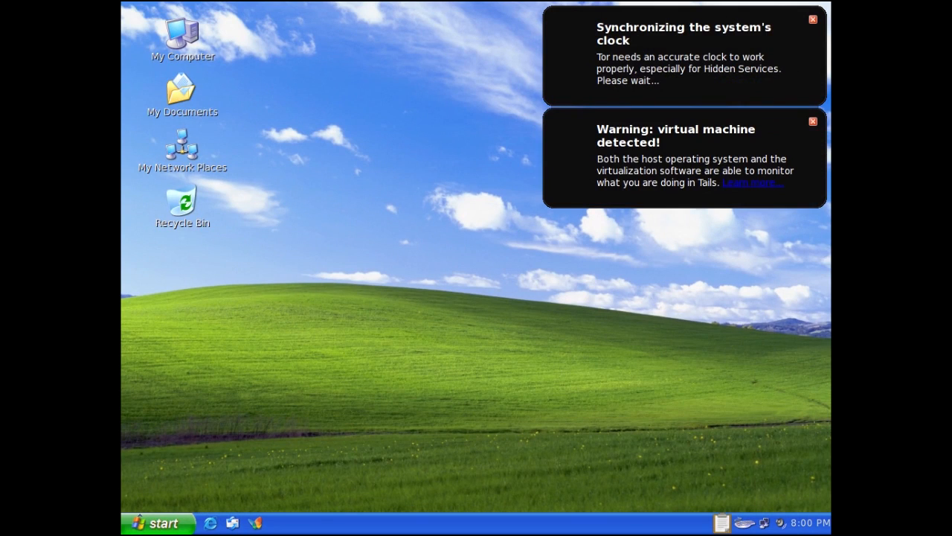
{"action": "mouse_move", "coordinate": [567, 378]}
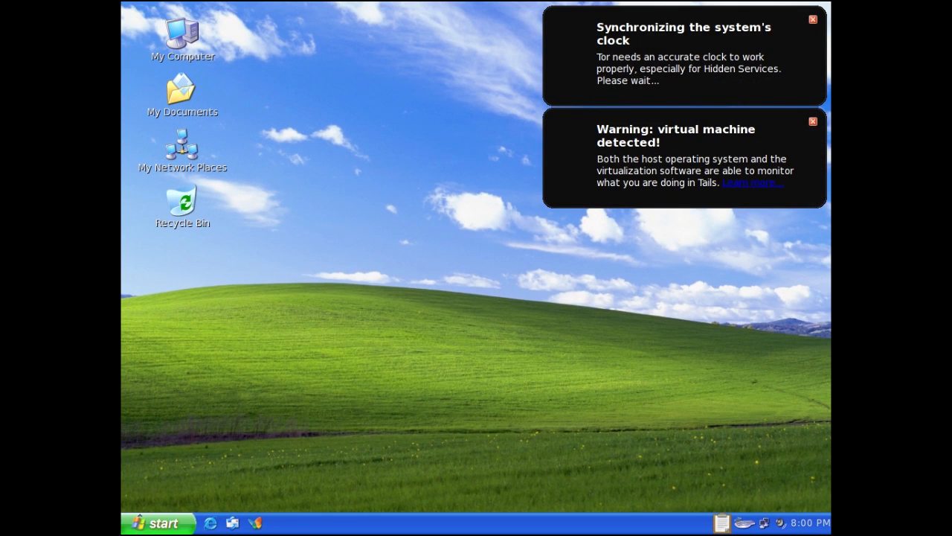
Browse the XP-style Start menu's Graphics category, close it and dismiss the Tor is ready notification
{"action": "left_click", "coordinate": [165, 312]}
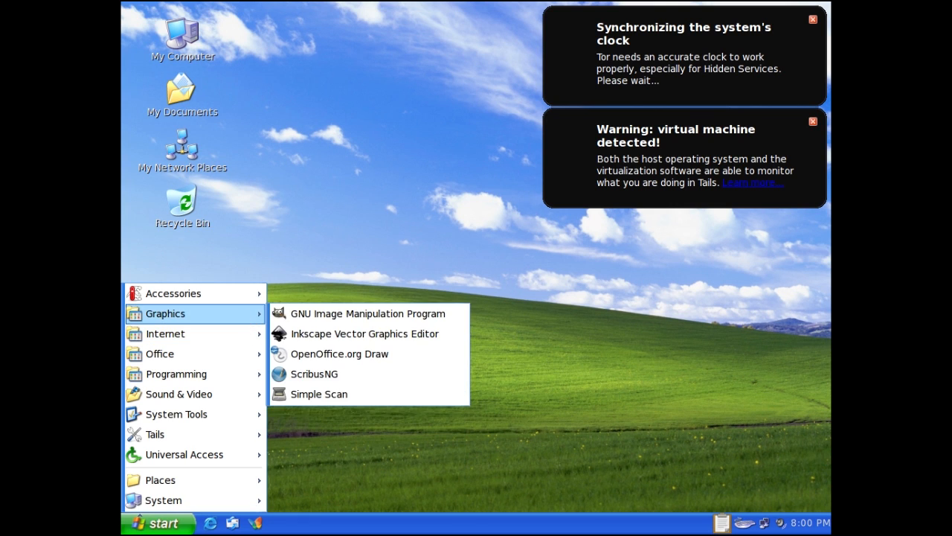
{"action": "left_click", "coordinate": [288, 426]}
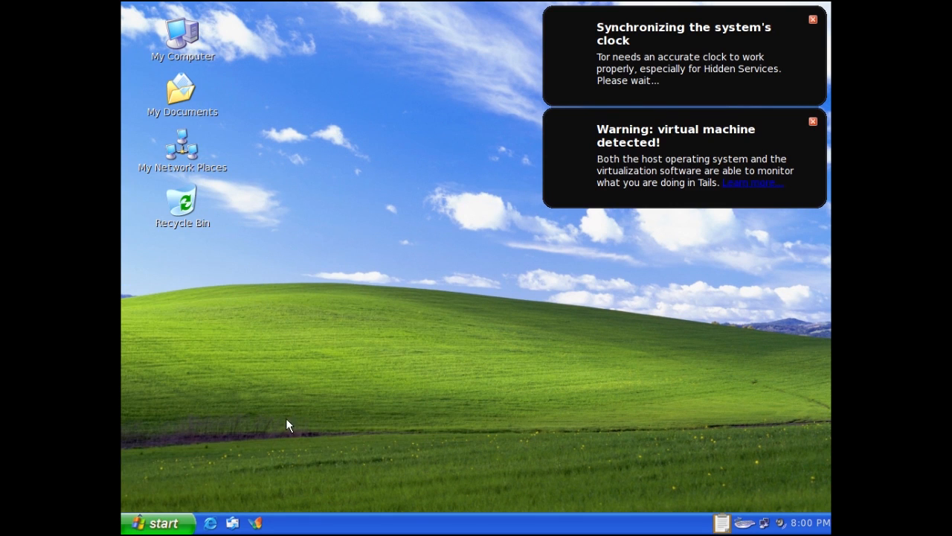
{"action": "mouse_move", "coordinate": [211, 521]}
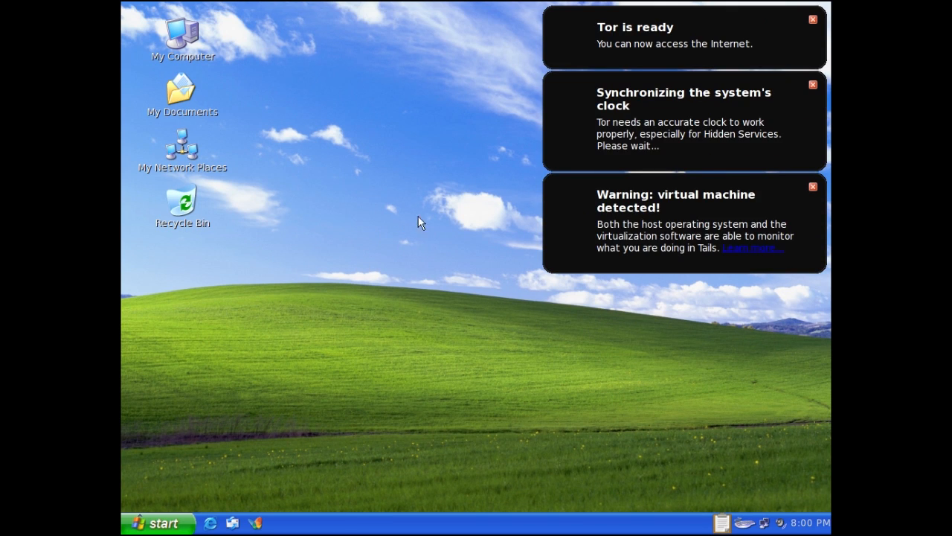
{"action": "left_click", "coordinate": [812, 19]}
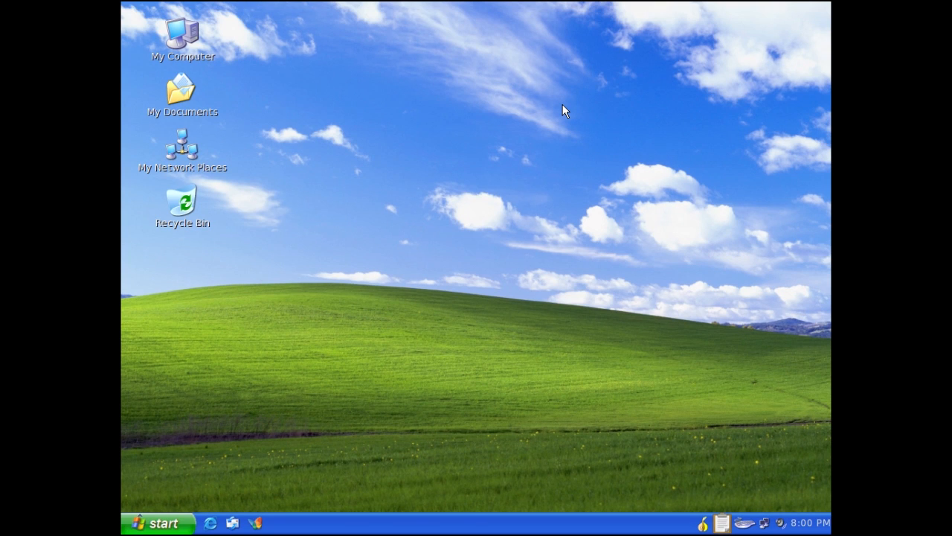
{"action": "mouse_move", "coordinate": [402, 140]}
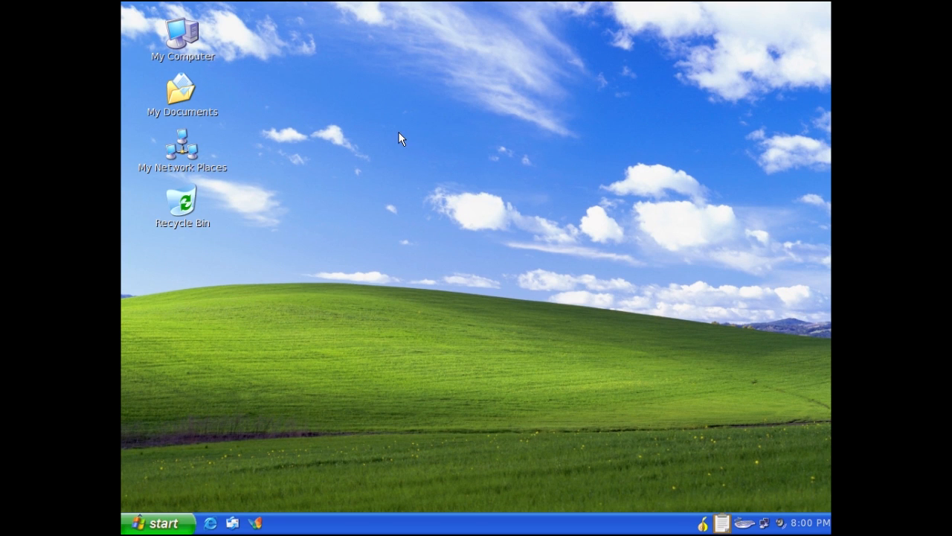